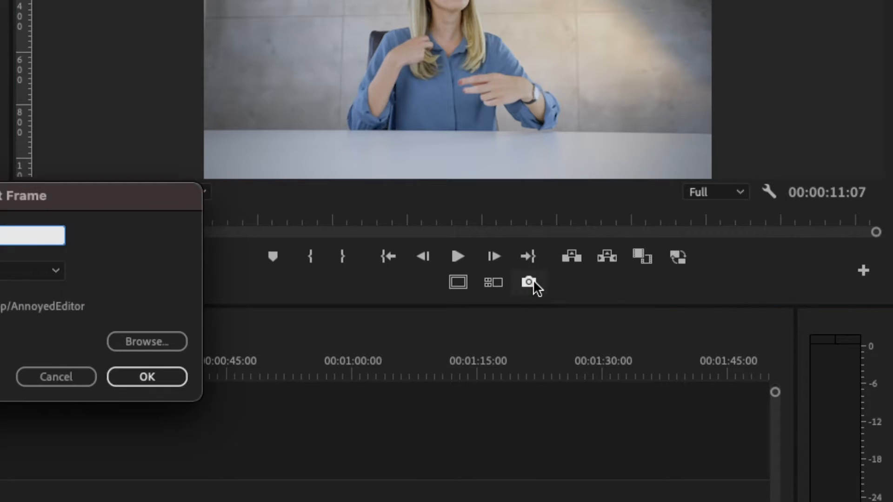
Step: Confirm the Export Frame dialog to save the current frame as a still image
left_click(147, 342)
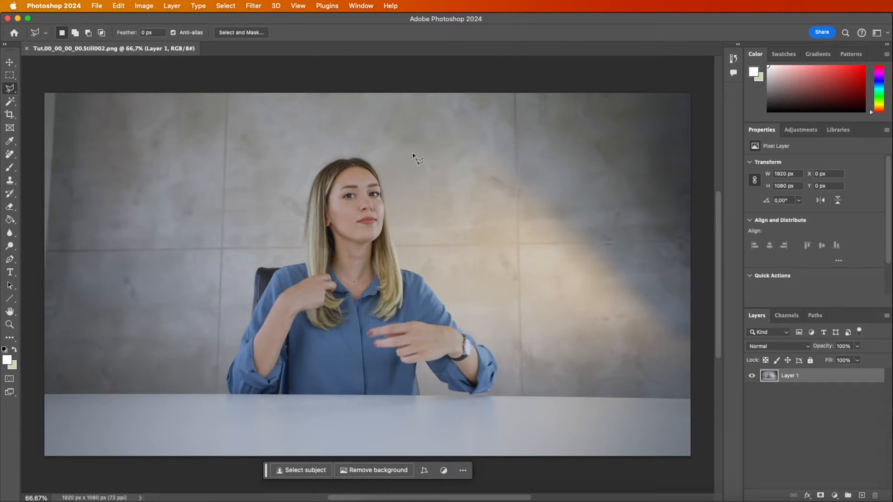
mouse_move(655, 70)
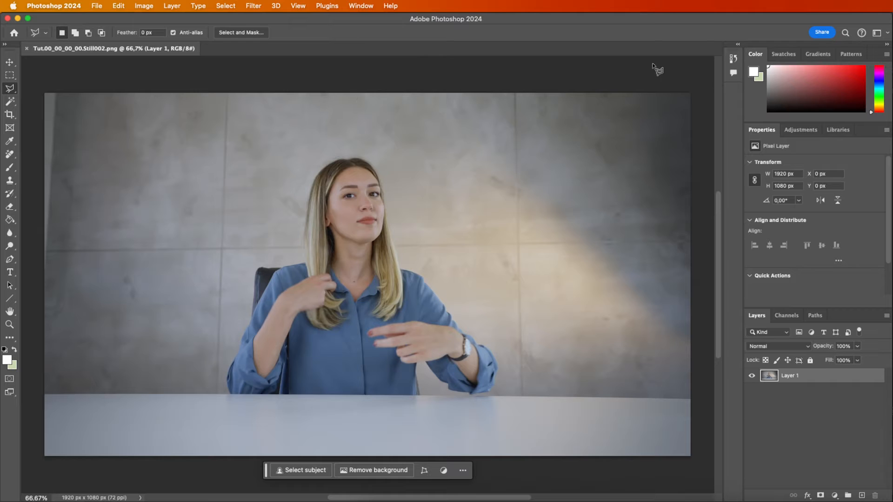
mouse_move(701, 405)
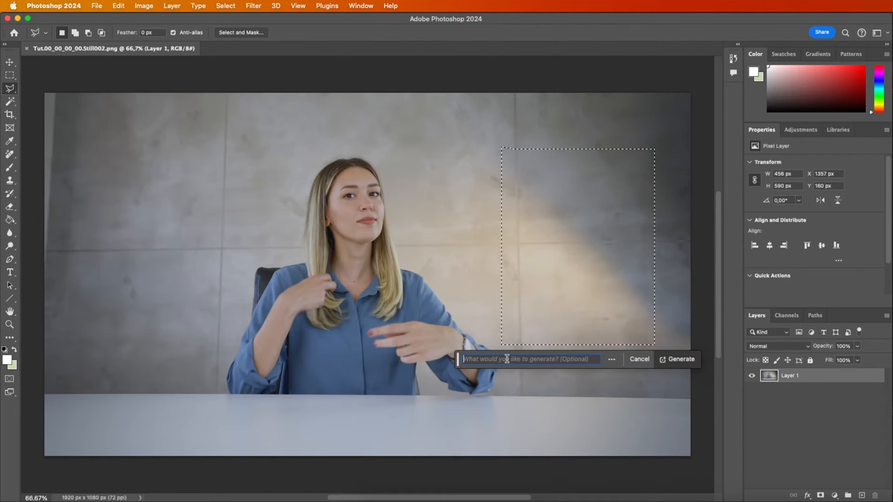
Step: Generate fill in the wall area, cancel the lamp generation, and go to save the image
left_click(680, 359)
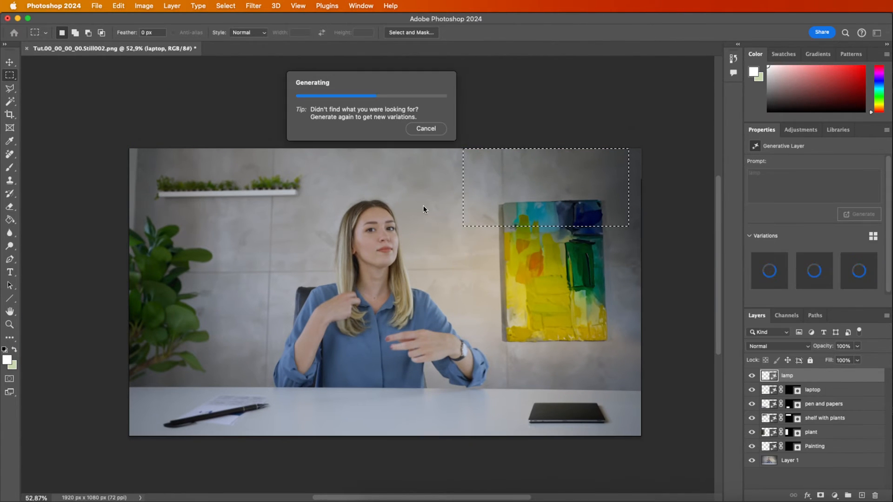
left_click(425, 128)
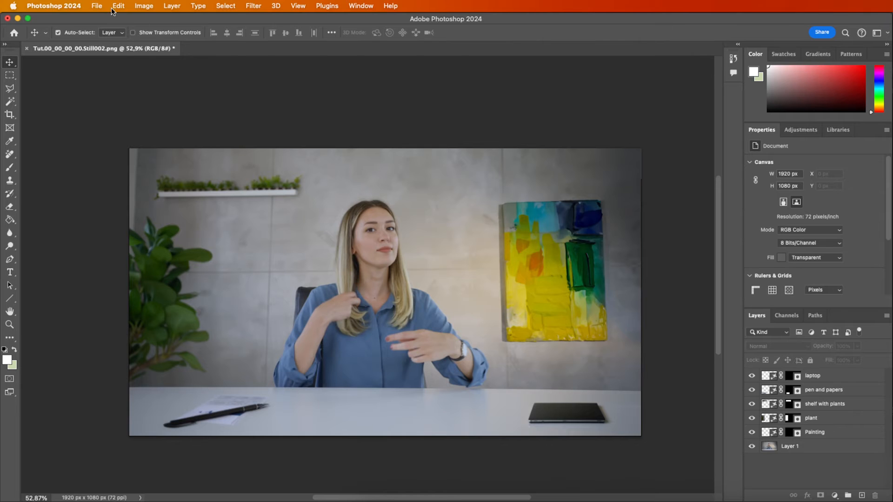
left_click(95, 5)
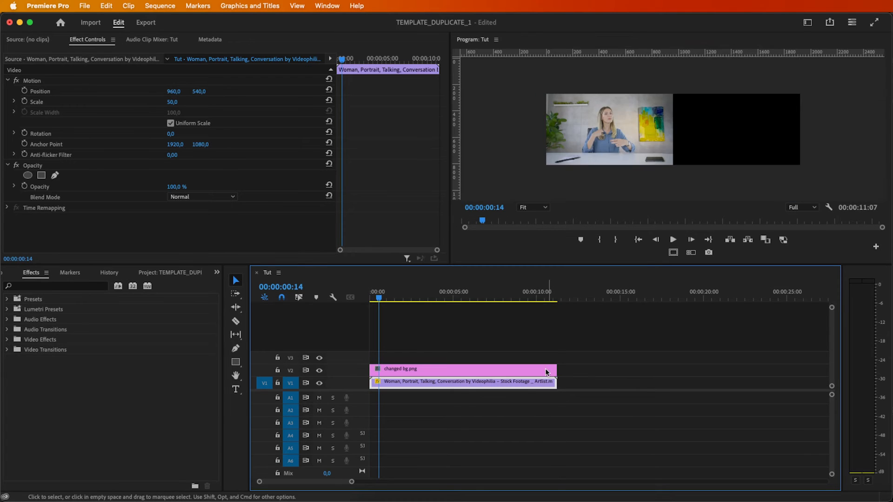
Step: Select changed bg.png on V2 and start a free-draw Bezier opacity mask around the woman
left_click(461, 369)
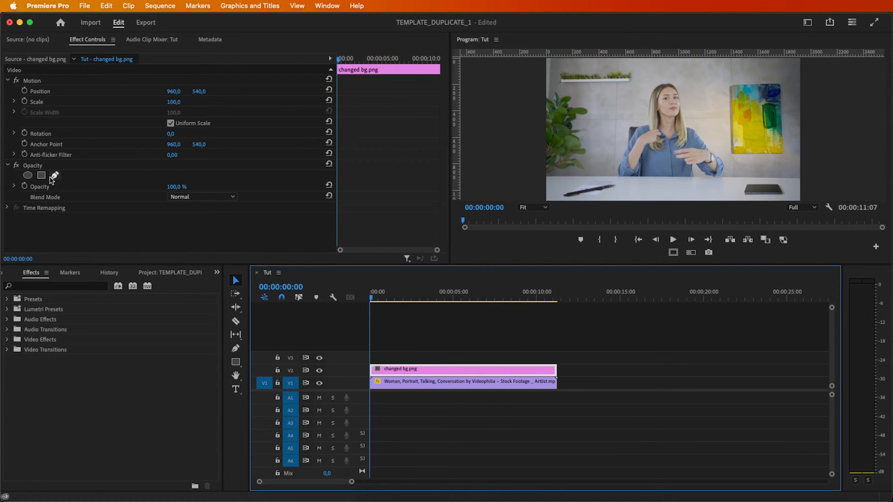
left_click(55, 175)
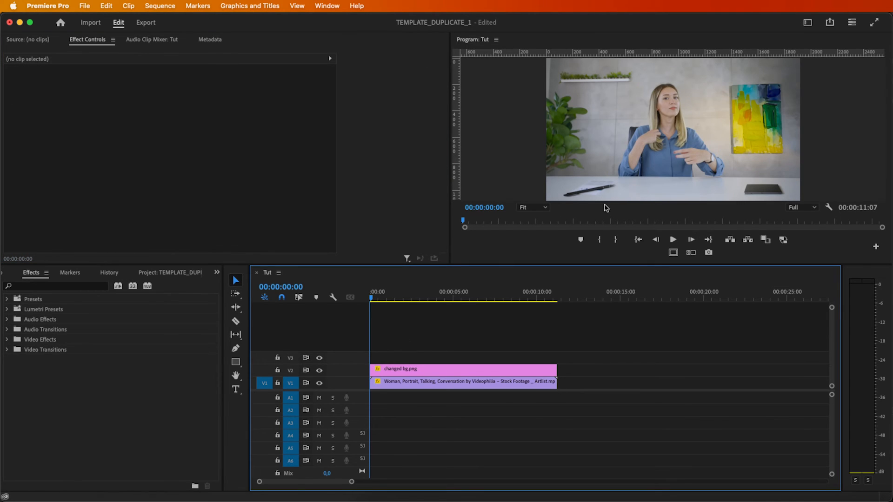
Step: Set the changed bg.png mask feather to 55, then deselect to preview the clean composite
left_click(461, 381)
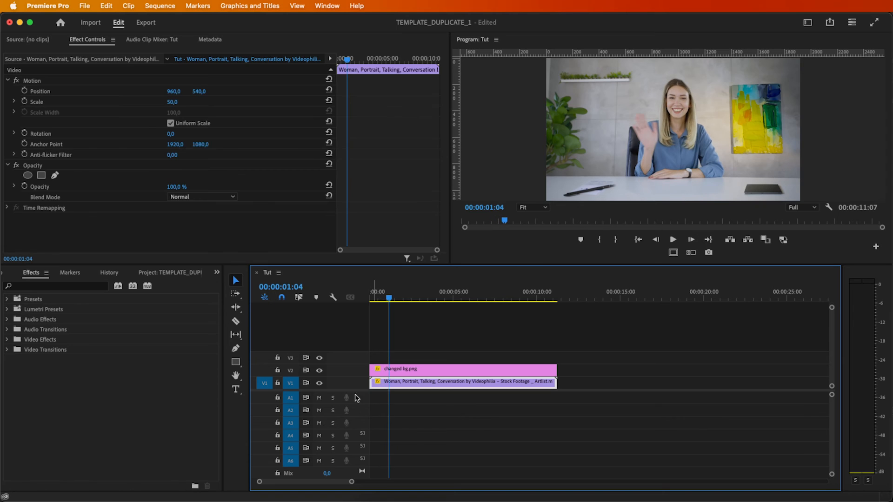
left_click(461, 369)
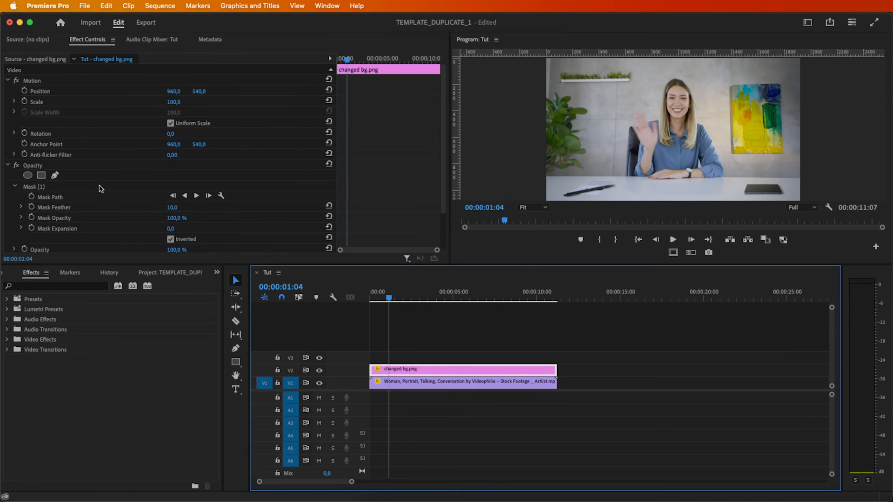
left_click(35, 186)
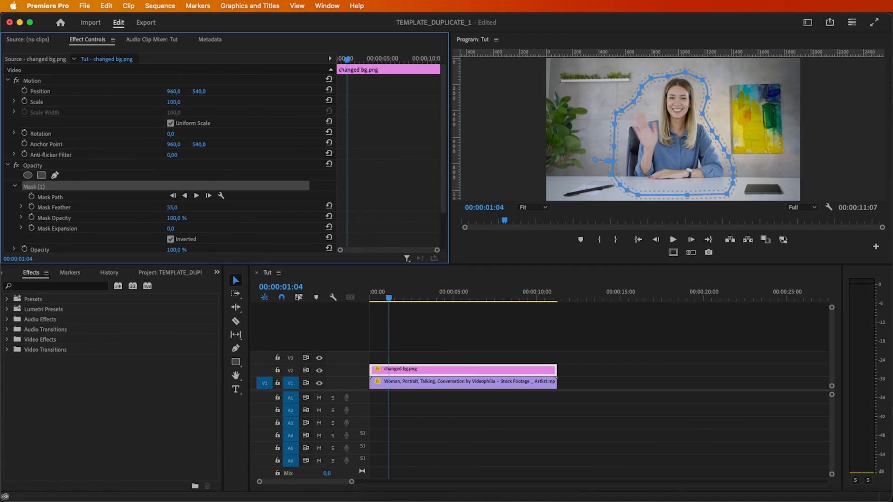
left_click(450, 351)
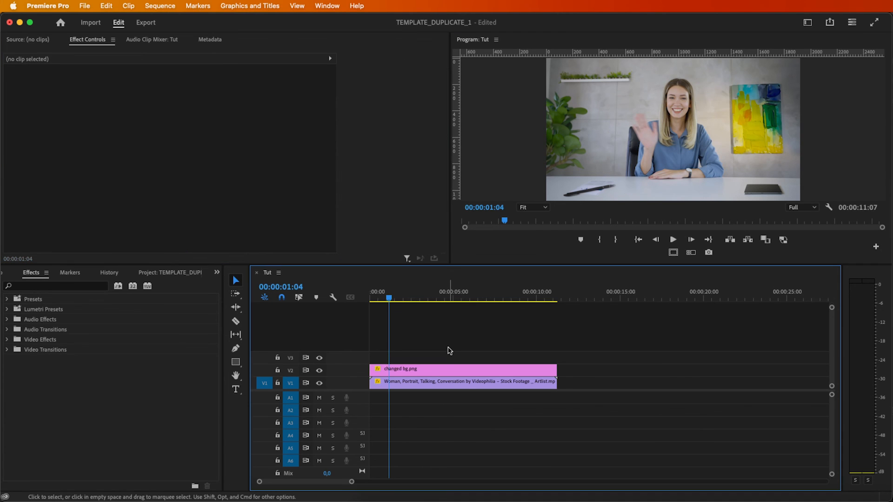